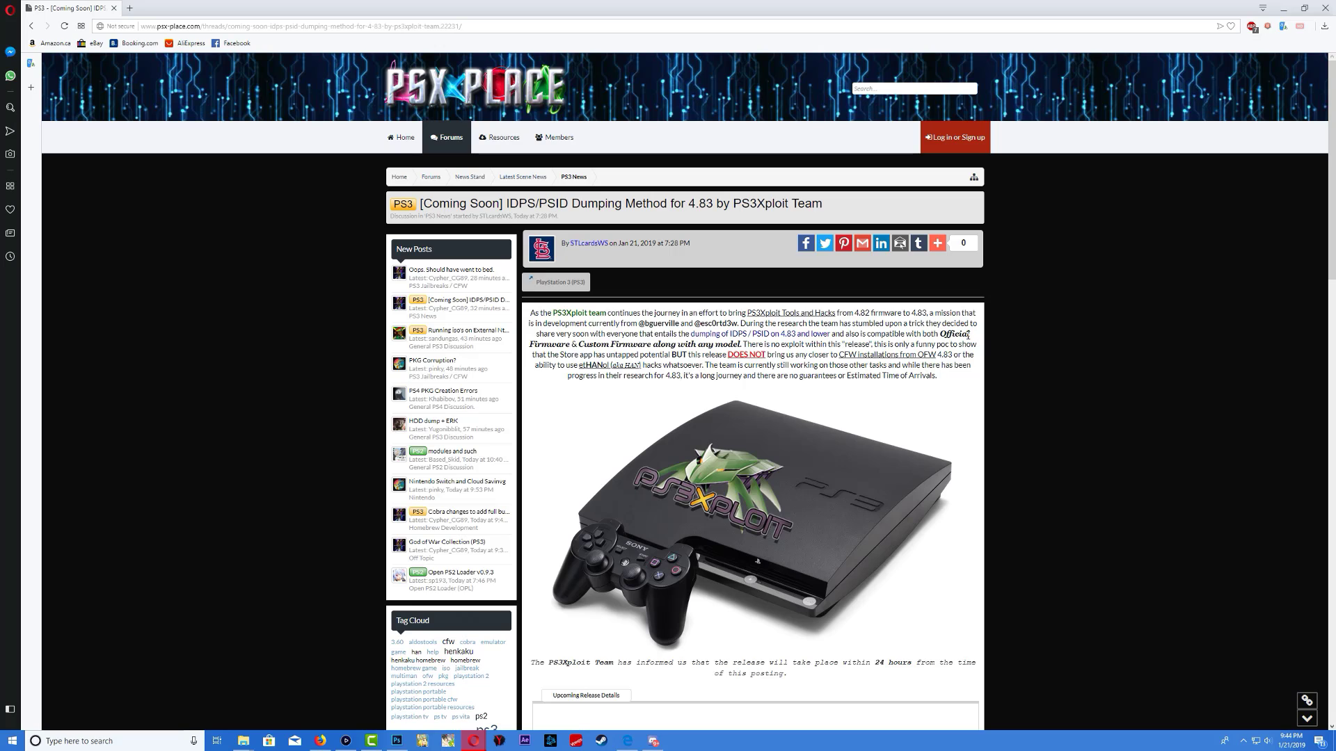
mouse_move(984, 343)
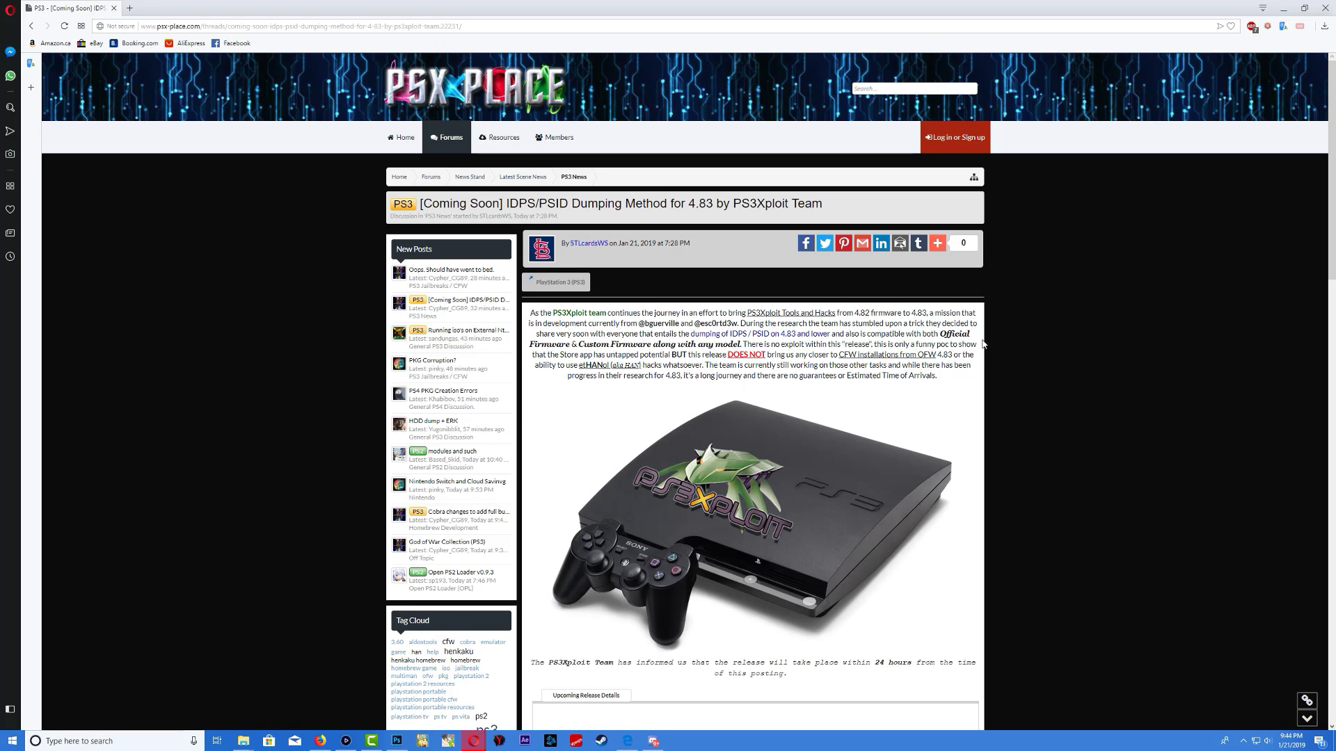
mouse_move(981, 355)
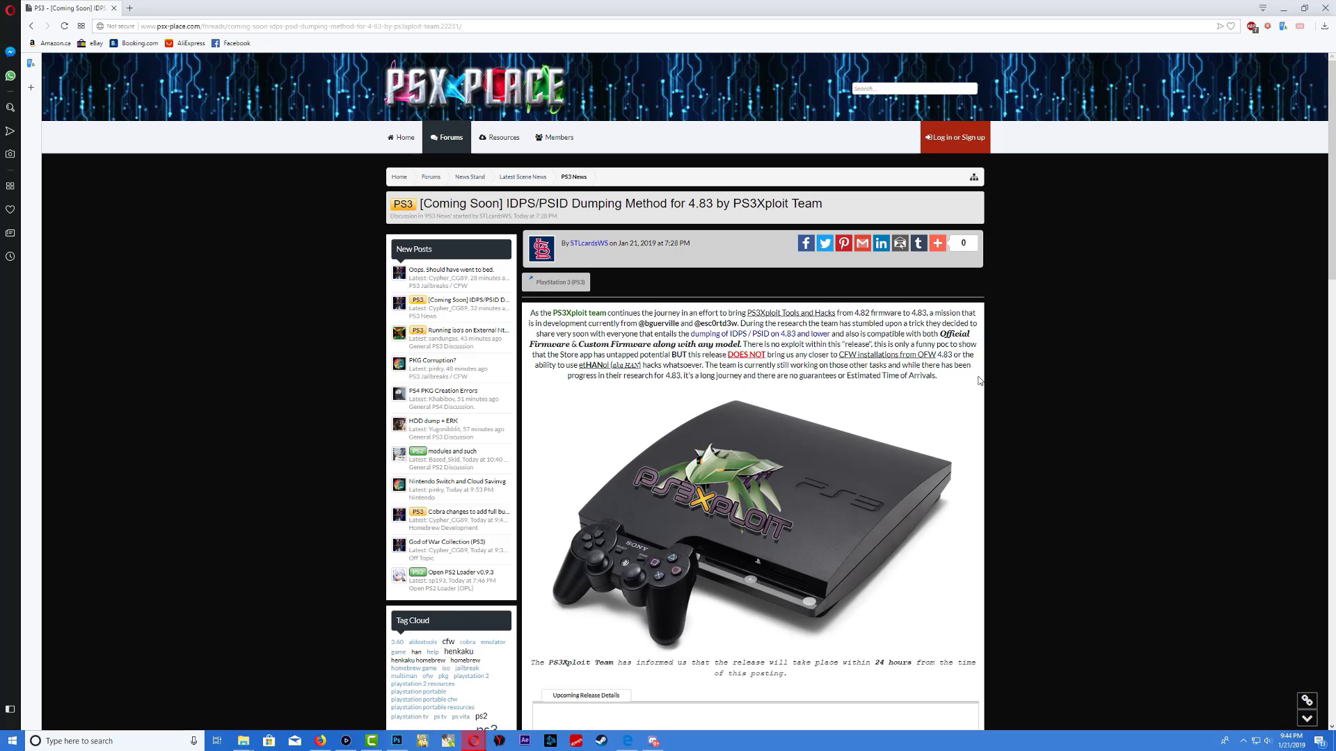
mouse_move(980, 384)
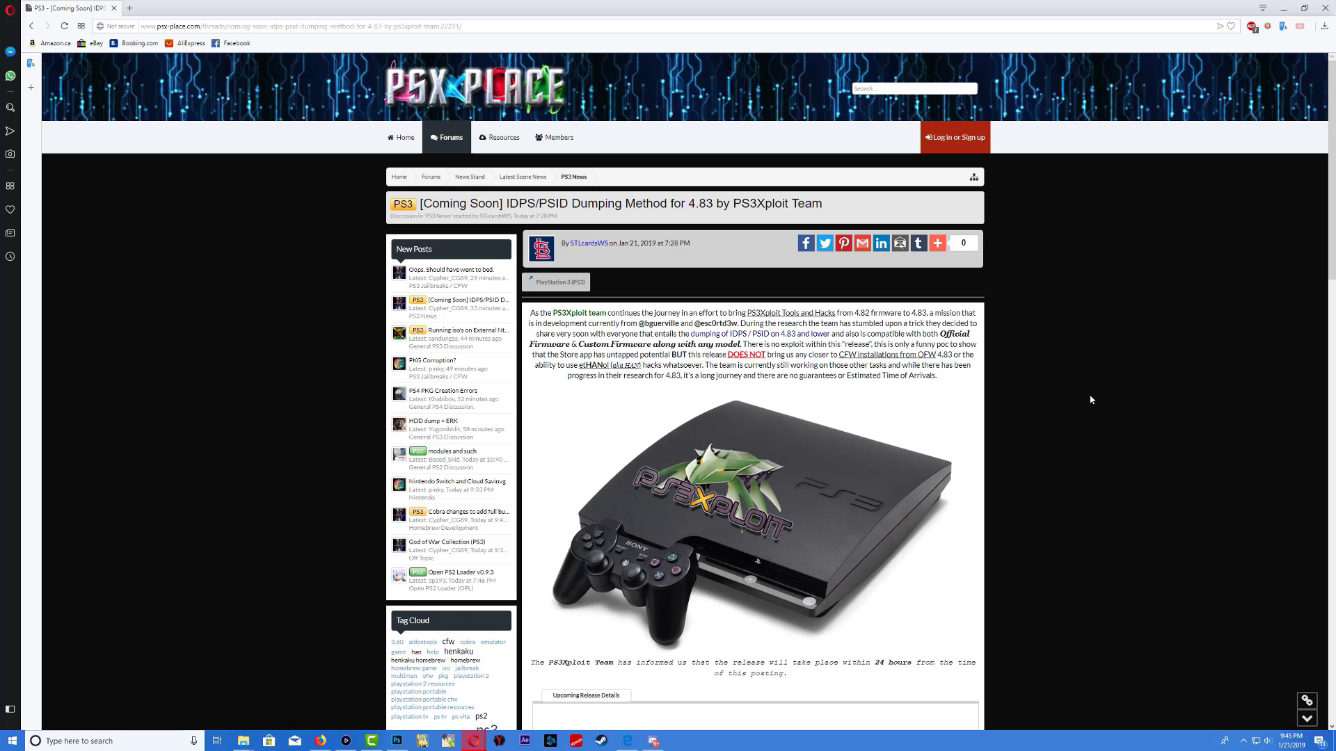
Scroll the article down to the Upcoming Release Details list of what the 4.83 IDPS/PSID method does and is not
scroll("down", 3)
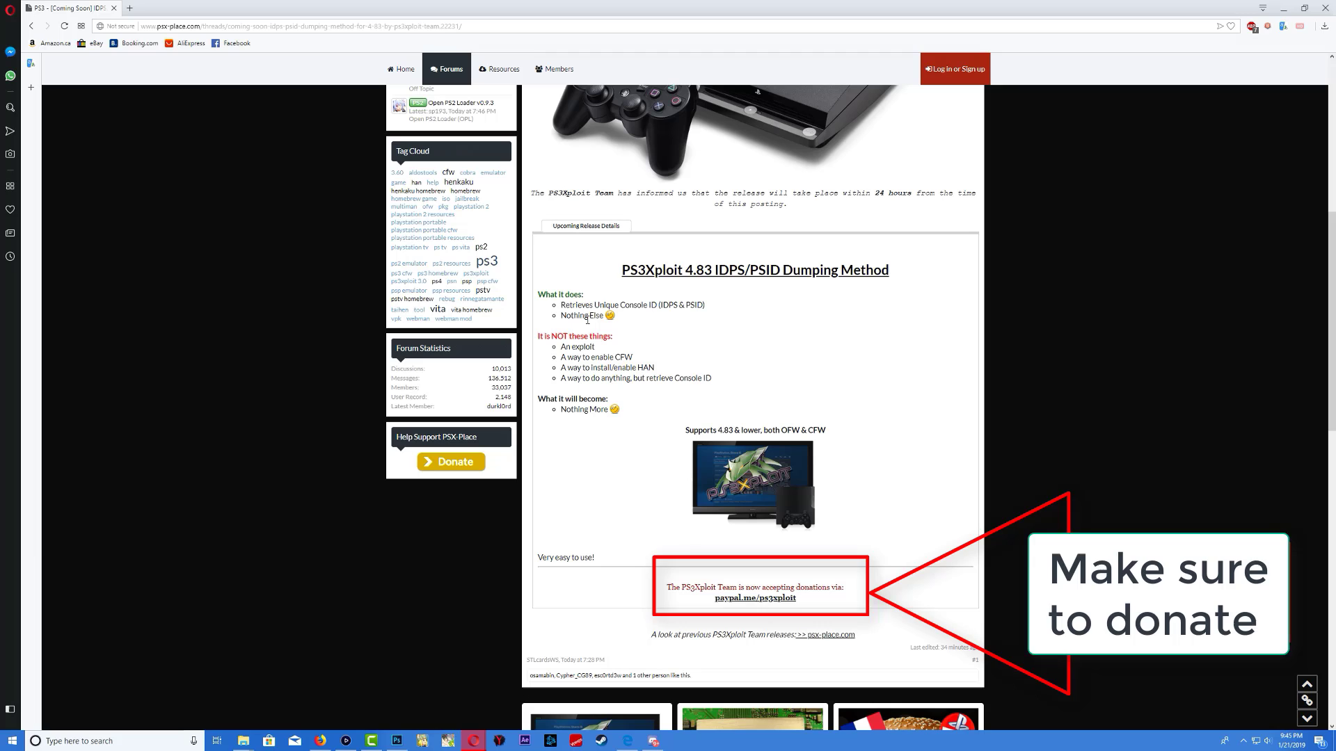
mouse_move(652, 315)
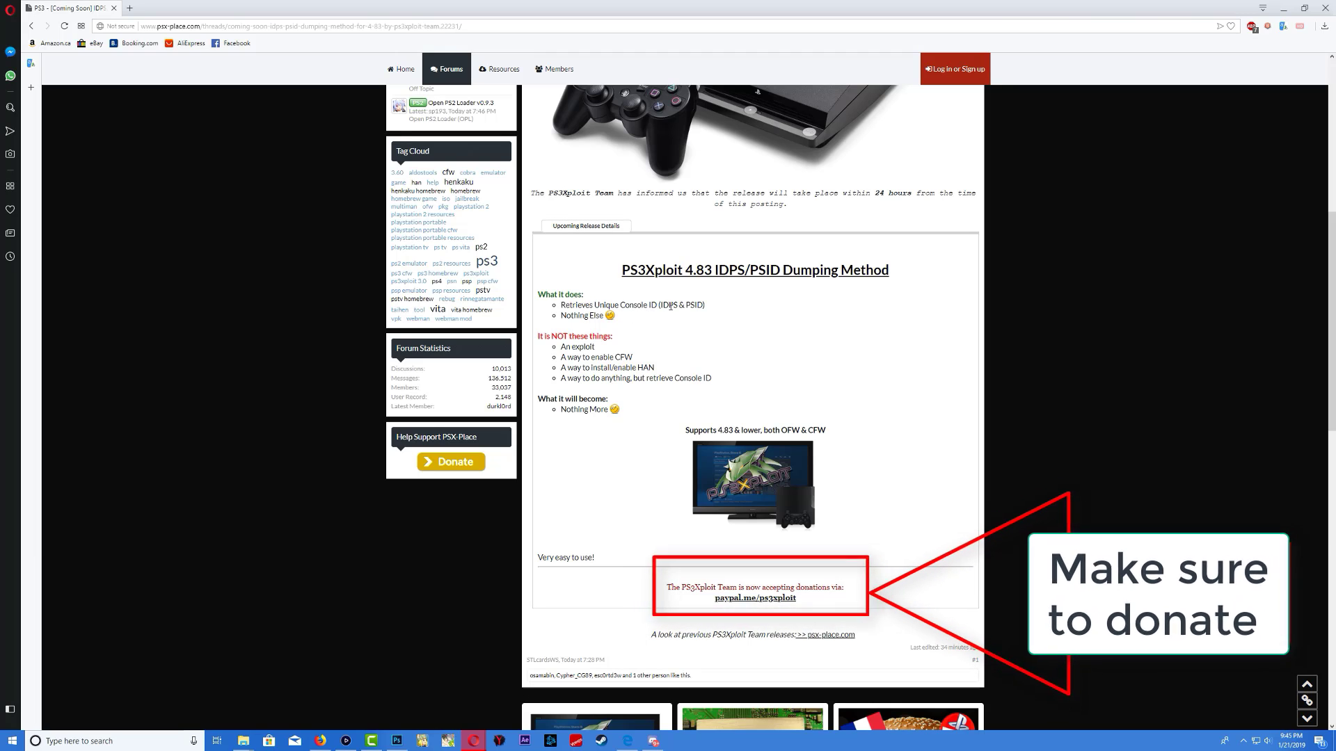
mouse_move(566, 316)
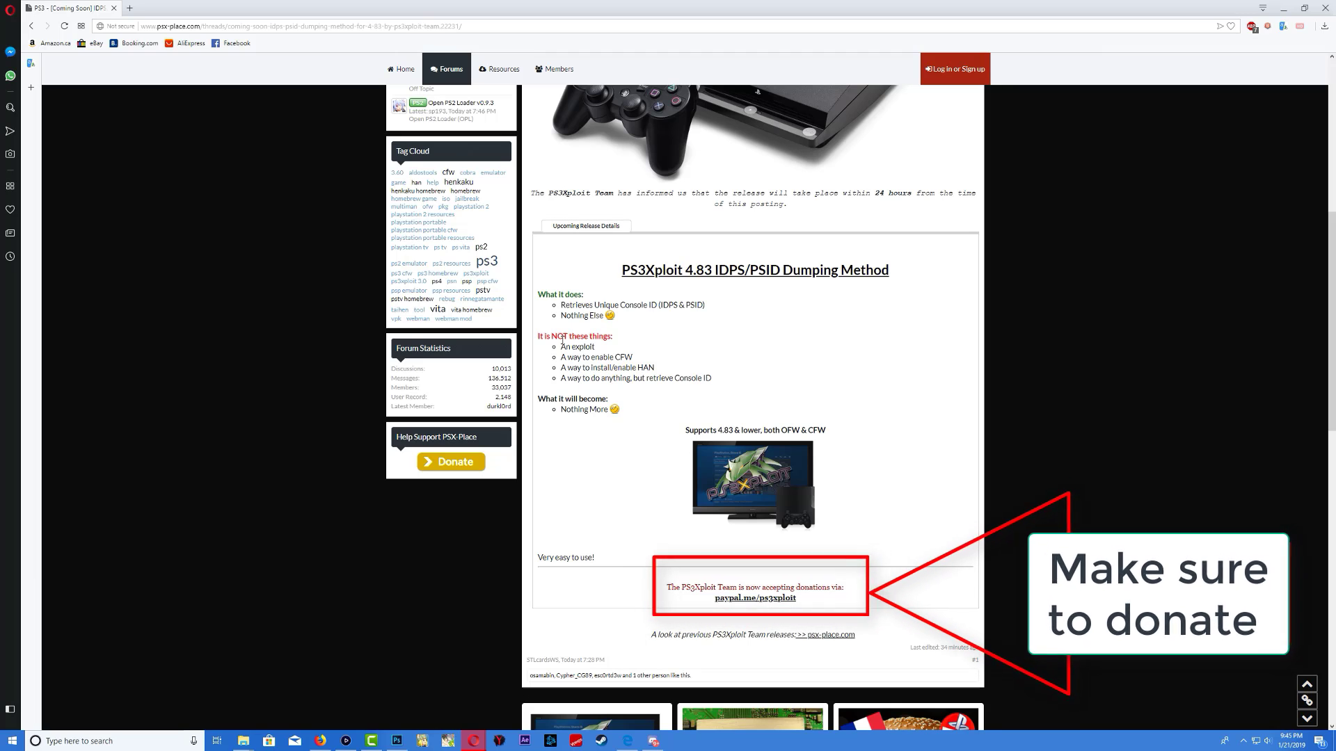
double_click(573, 336)
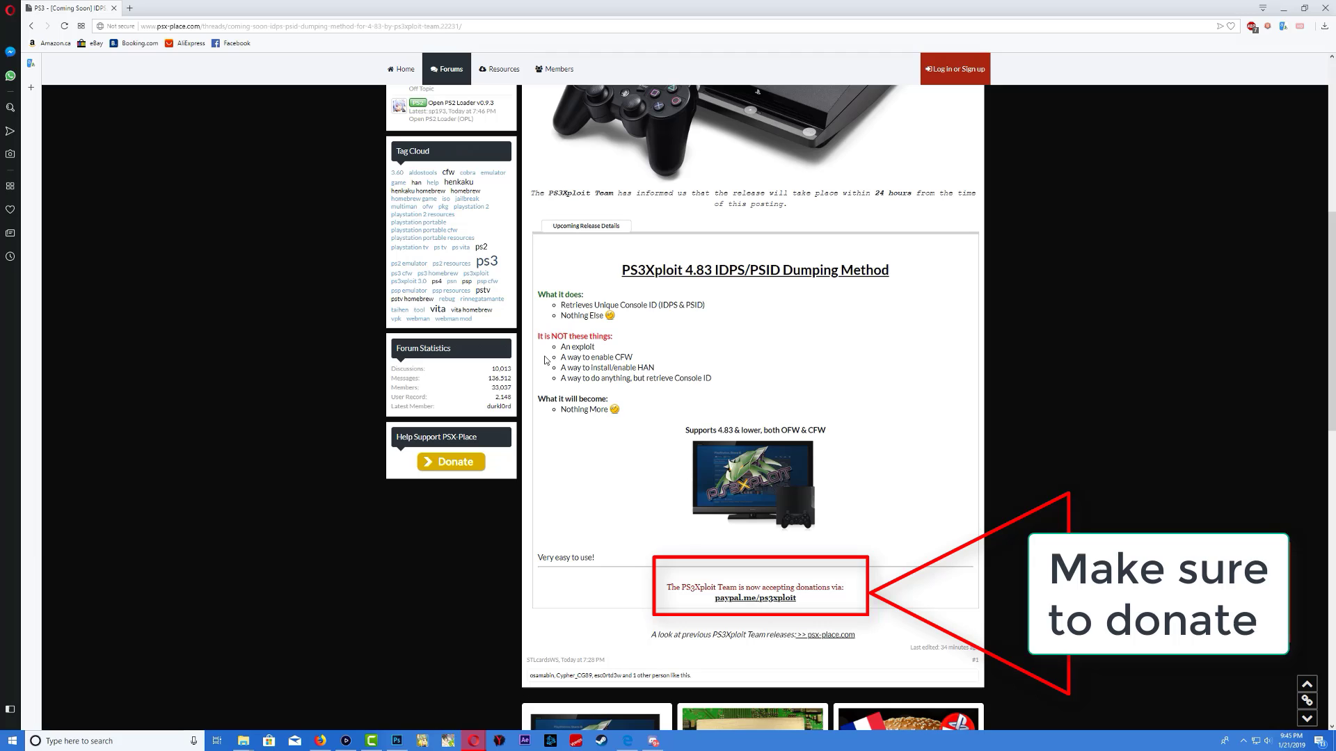
mouse_move(561, 366)
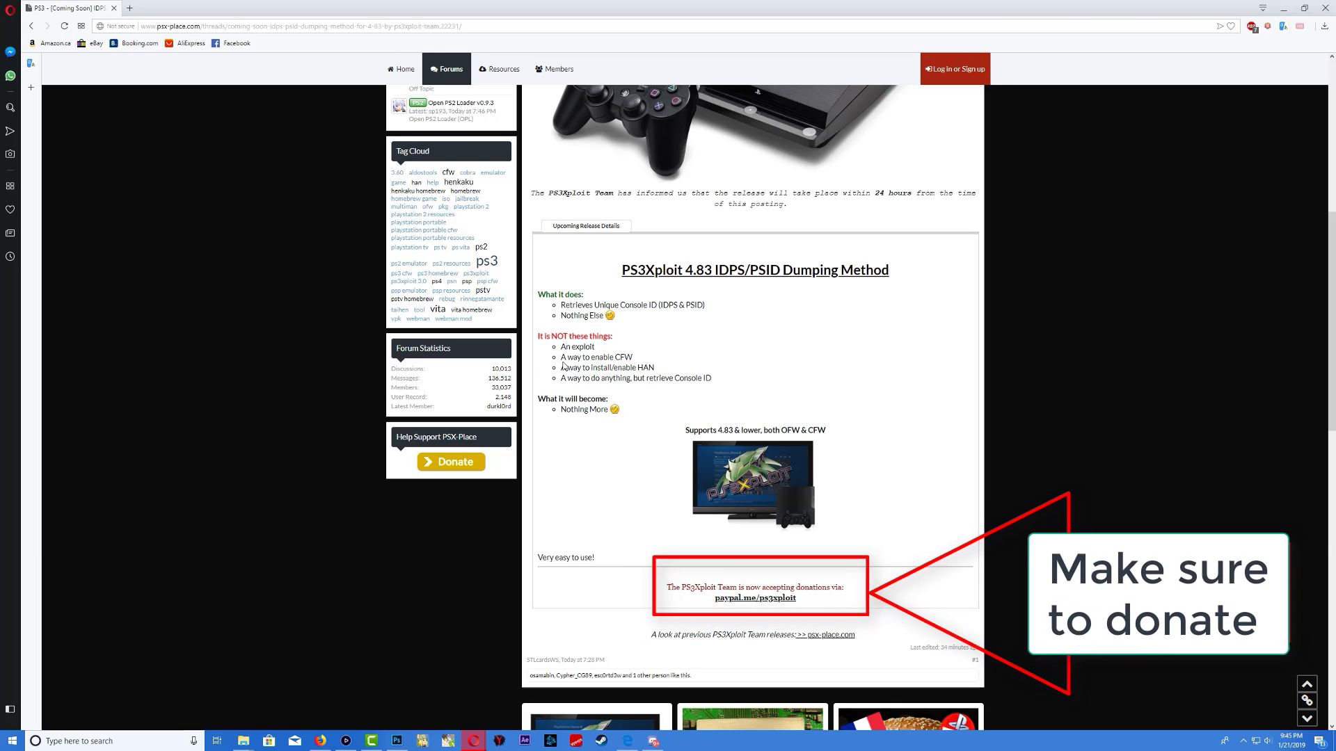